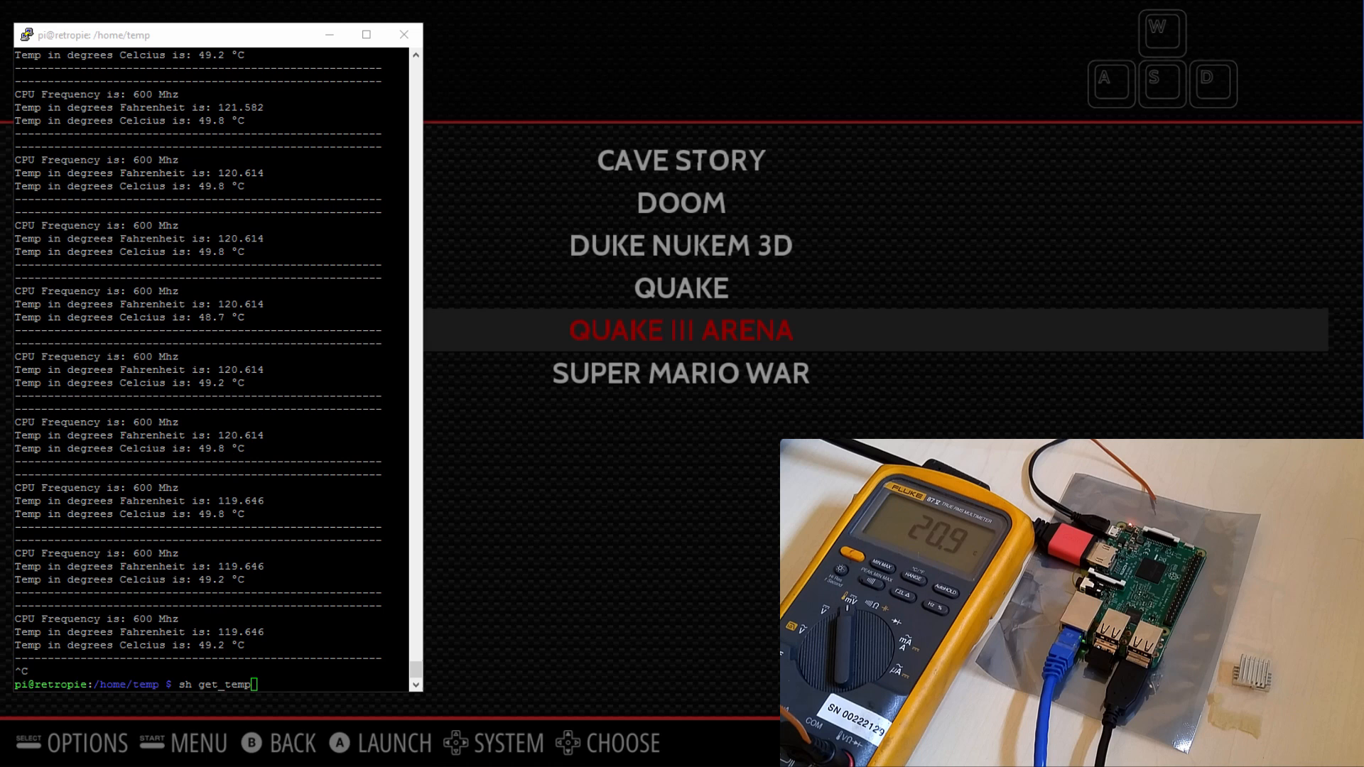
{"action": "mouse_move", "coordinate": [871, 137]}
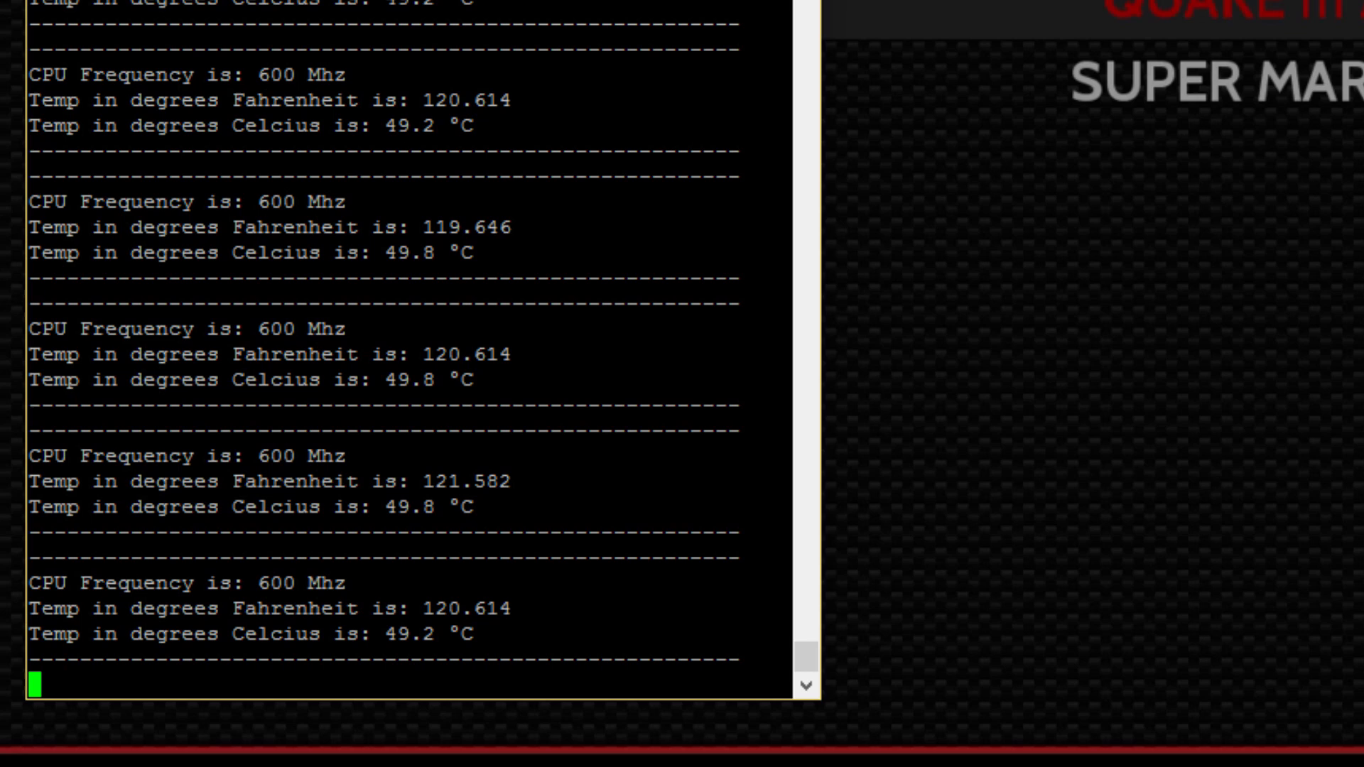
{"action": "scroll", "scroll_direction": "down", "scroll_amount": 3}
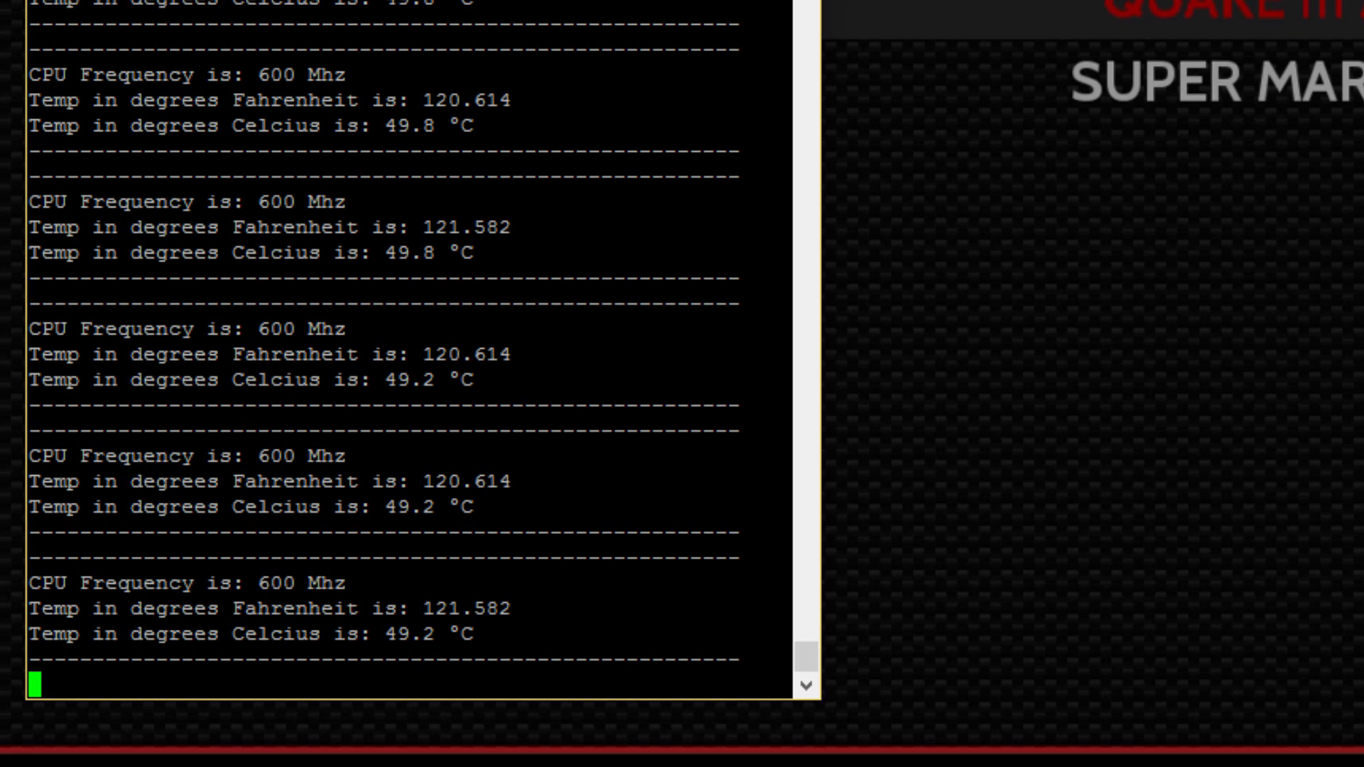